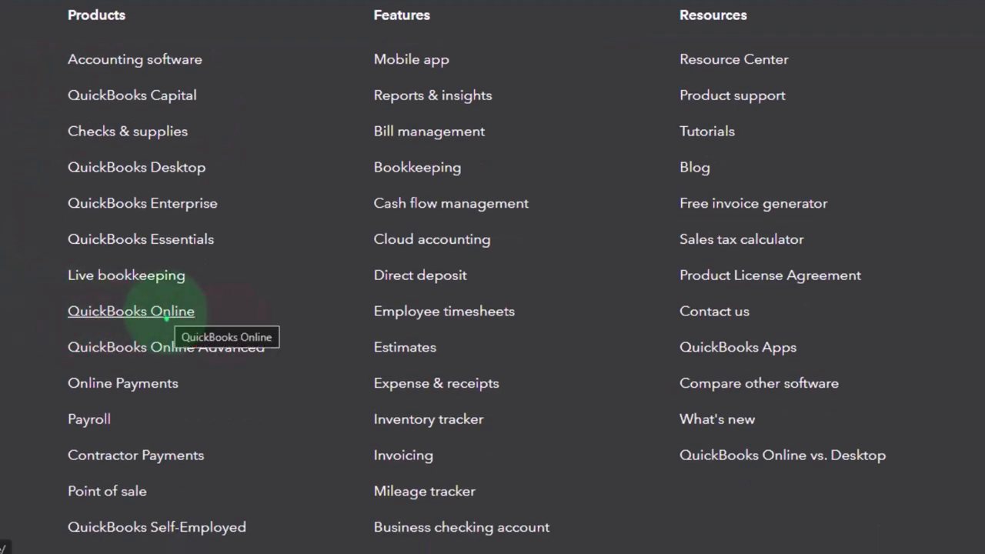
Step: View Simple Start, Essentials, Plus and Advanced prices under free trial and 50% off, ending on 50% off
left_click(131, 311)
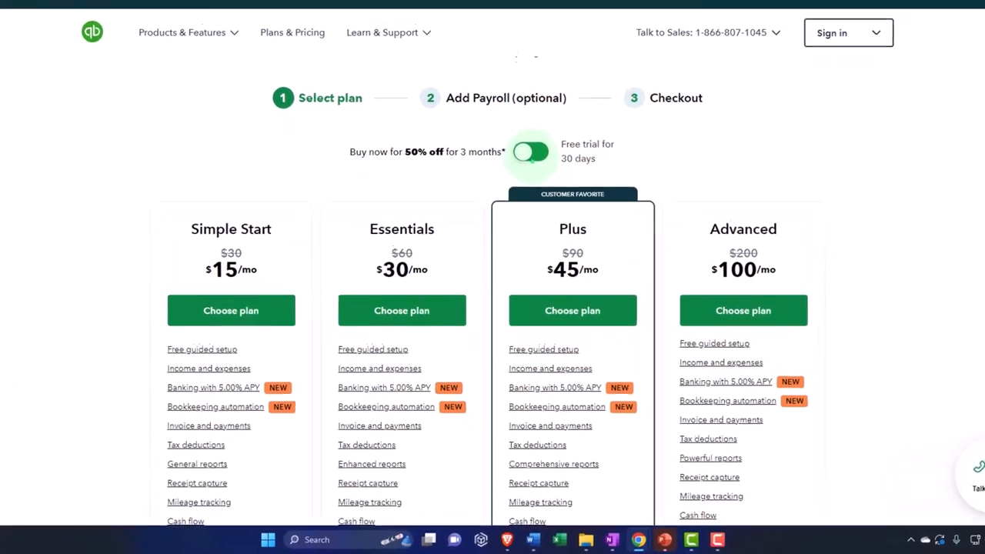
left_click(530, 152)
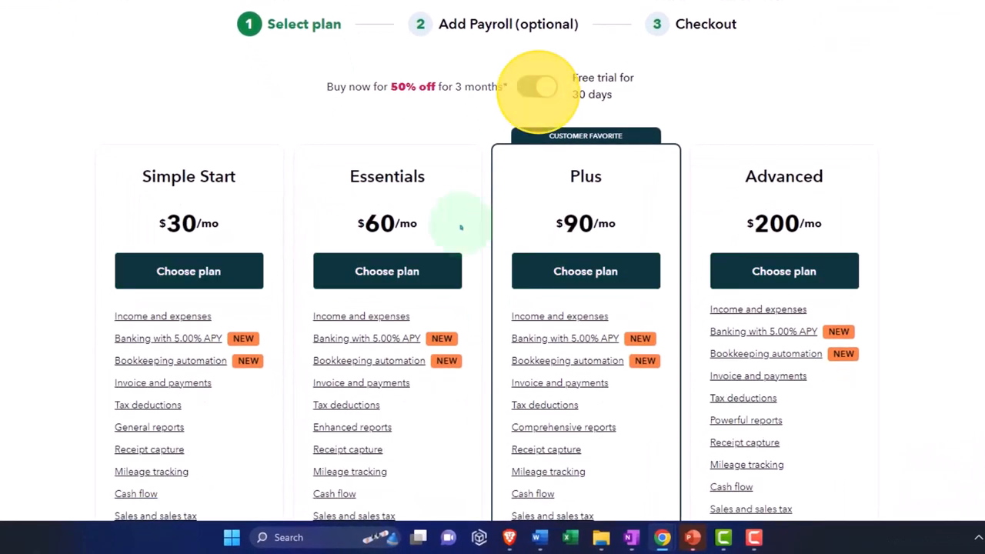
left_click(536, 86)
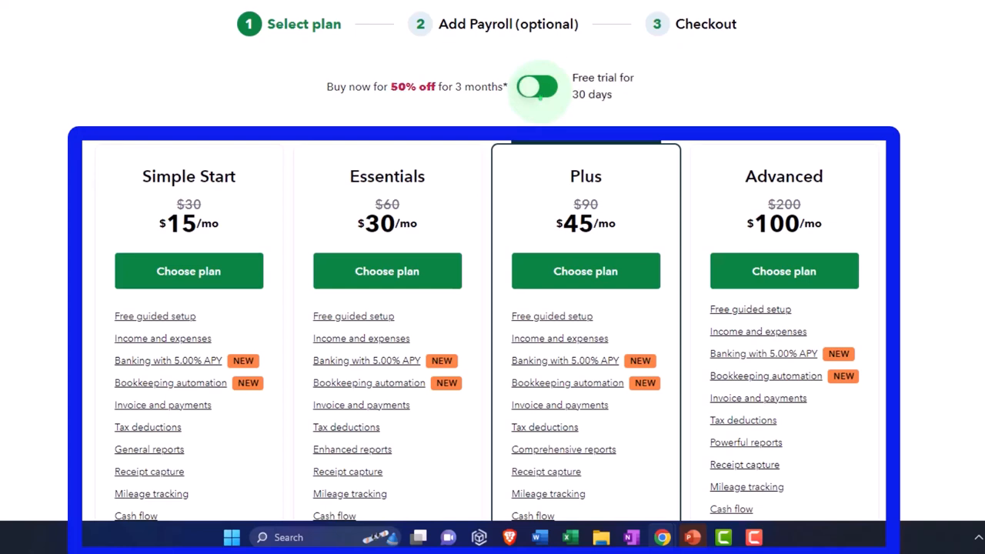
left_click(536, 87)
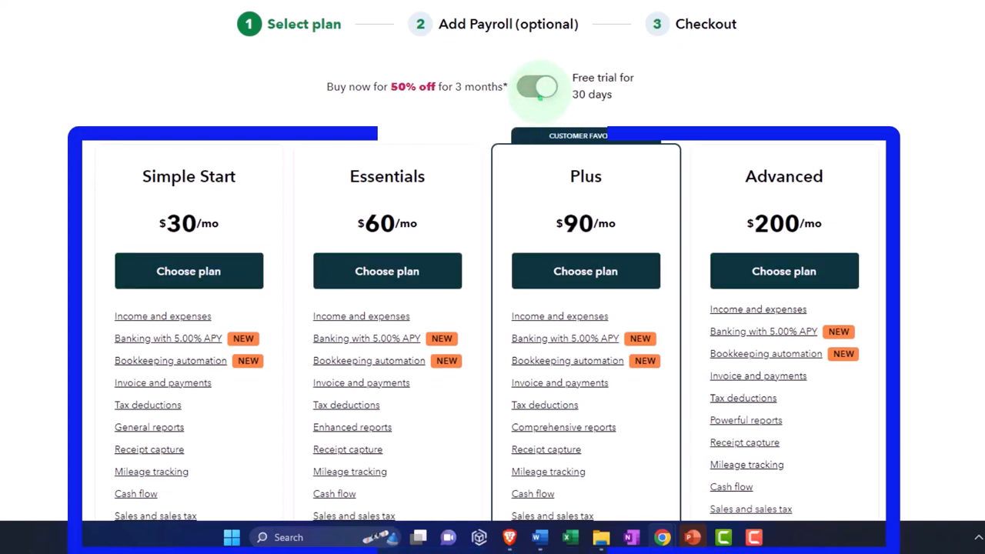
left_click(537, 87)
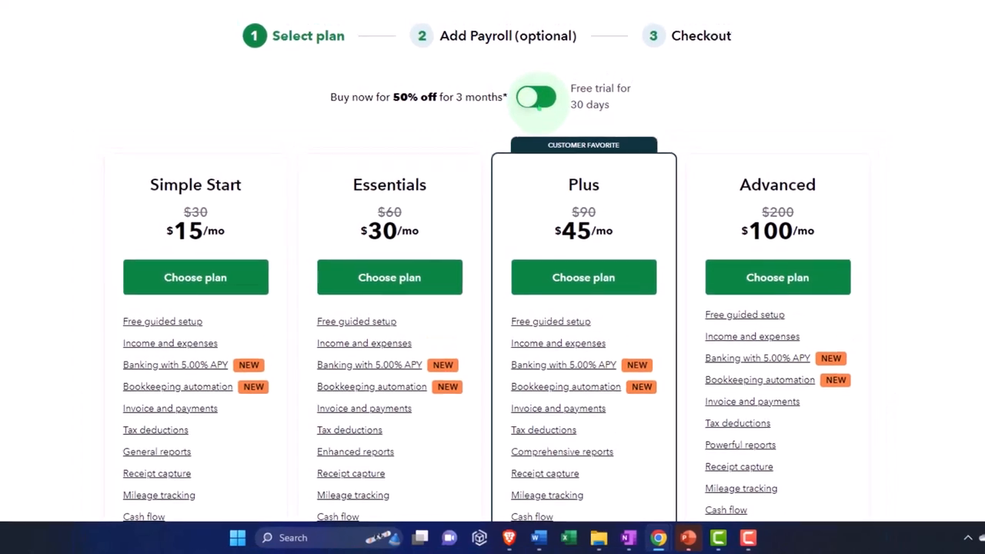
Step: Scroll past the plan features to the 'See QuickBooks in action' test drive offer
scroll("up", 3)
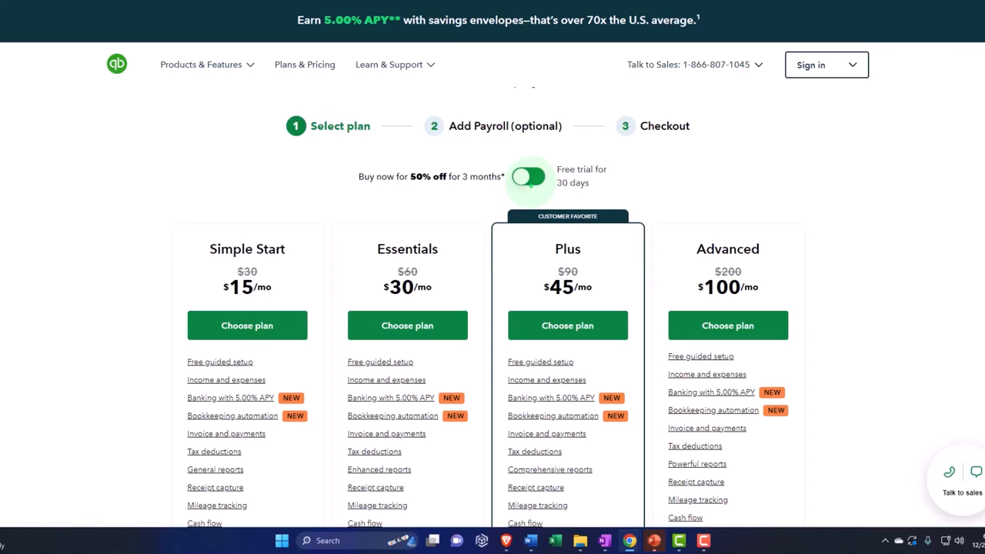
scroll("down", 3)
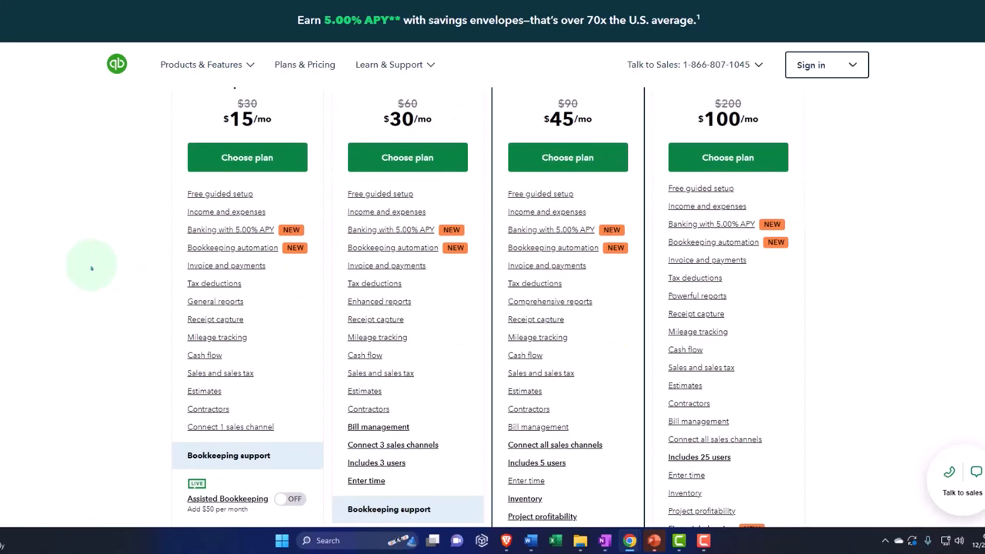
scroll("down", 3)
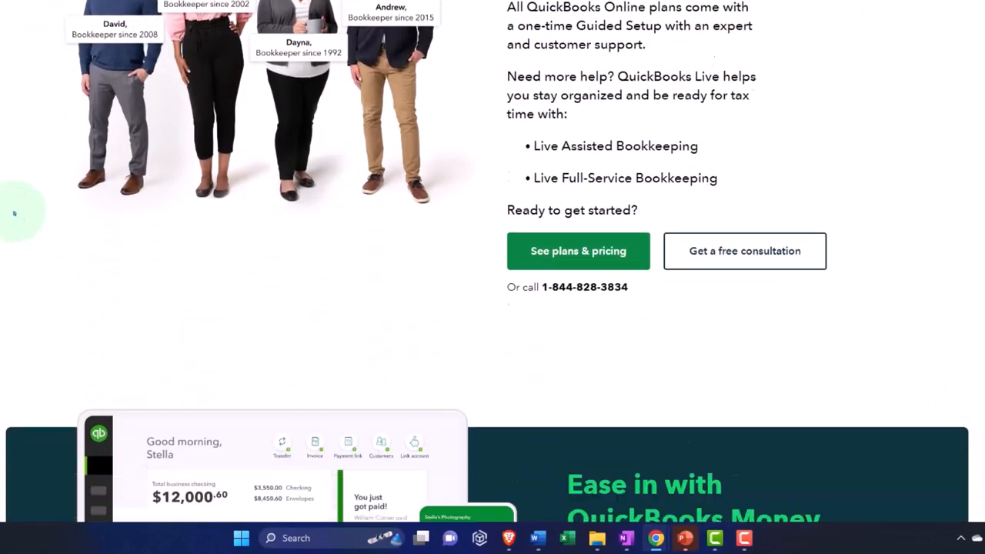
scroll("down", 3)
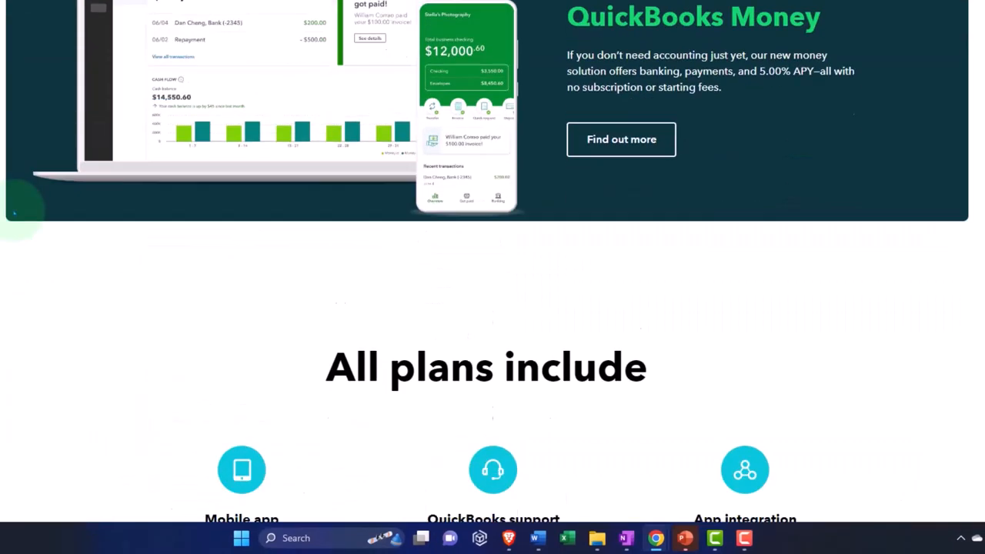
scroll("up", 3)
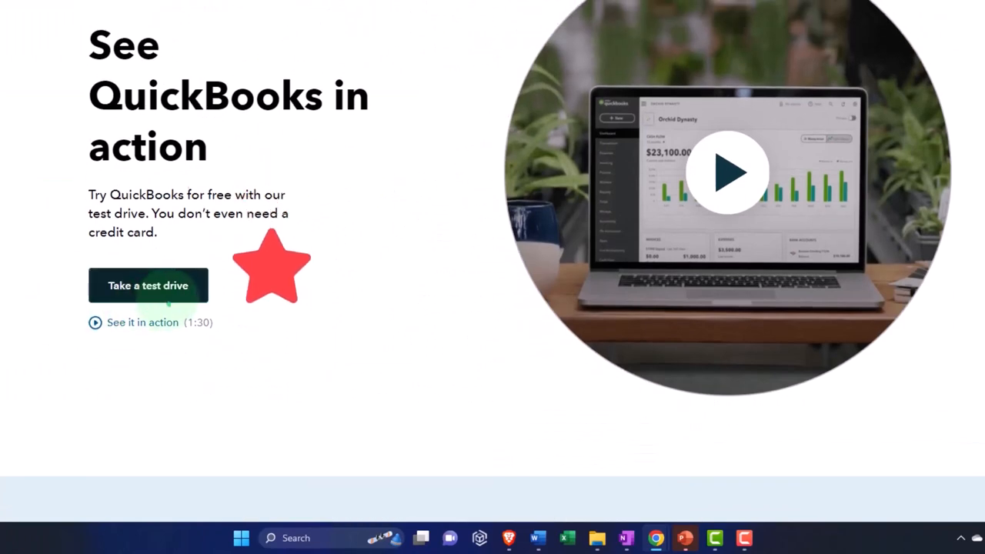
mouse_move(148, 285)
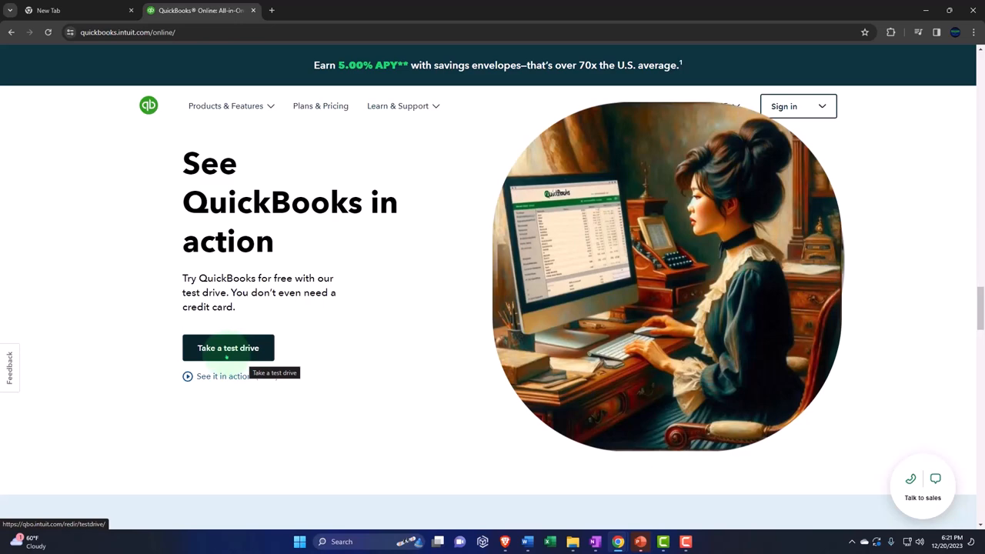
Step: Launch the free test drive and search Google for 'quickbooks online test drive'
left_click(77, 10)
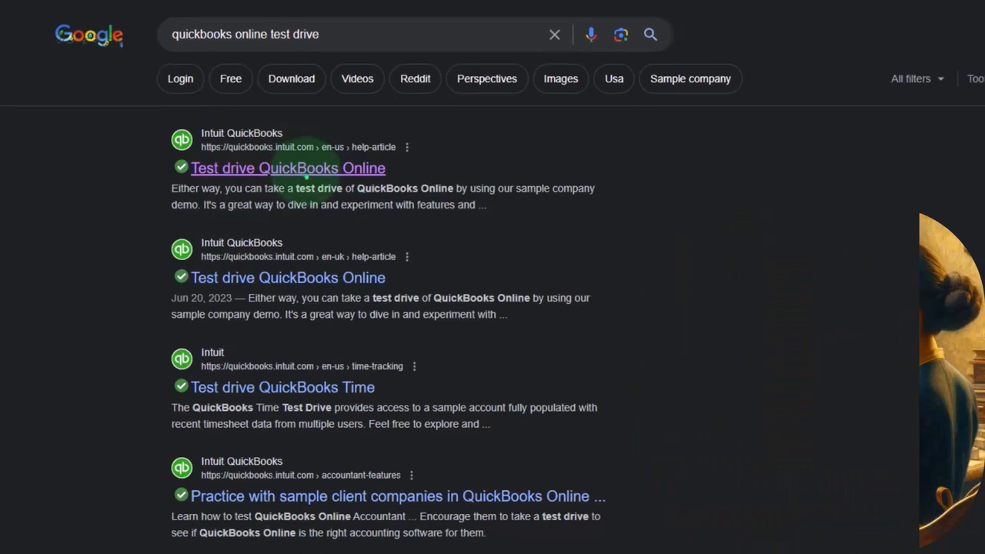
Step: Open the Test drive QuickBooks Online article at its 'Available QuickBooks test drives' United States links
left_click(288, 167)
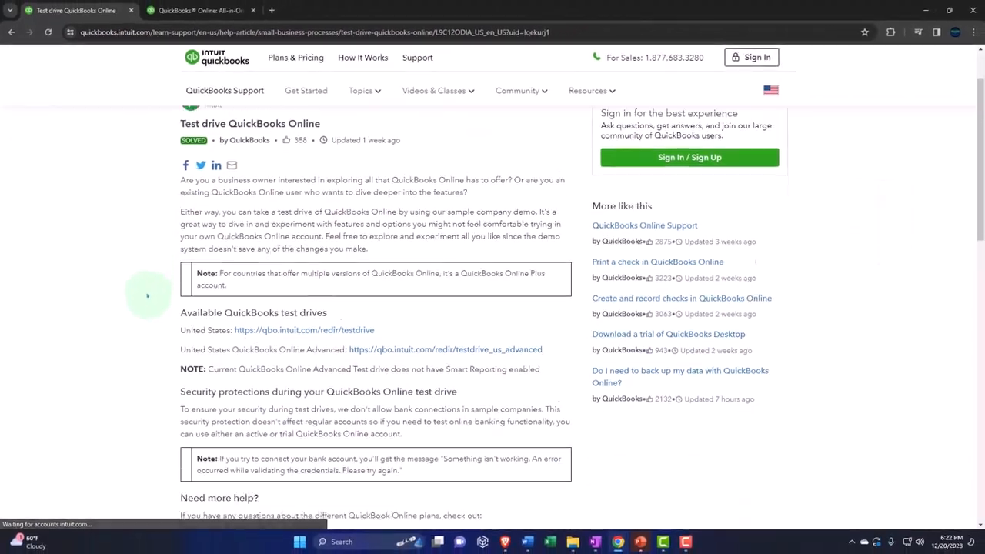
scroll("down", 3)
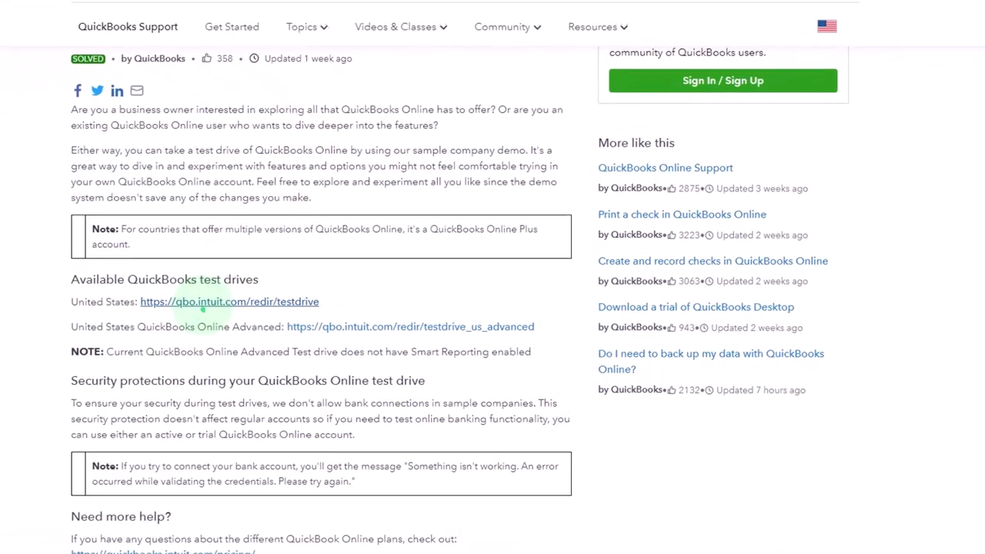
scroll("up", 3)
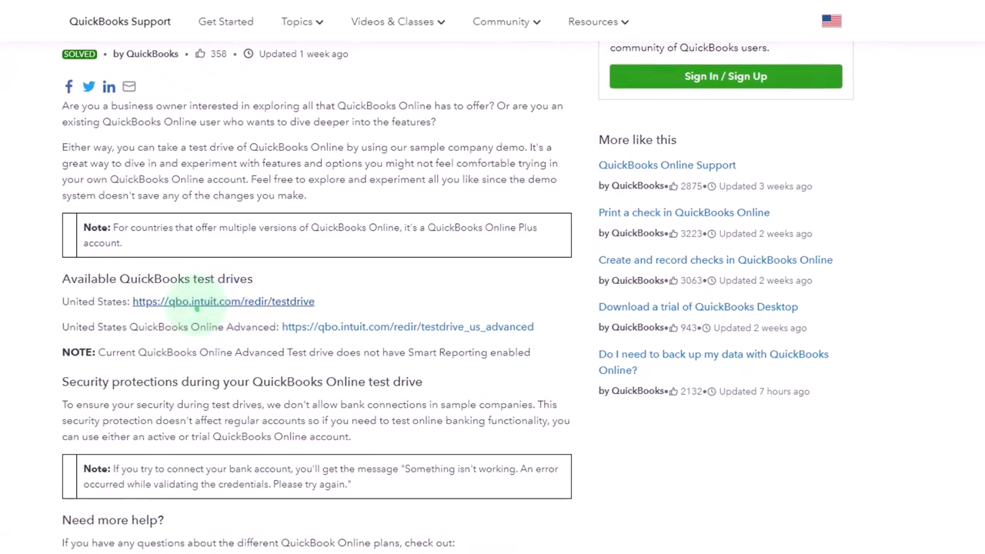